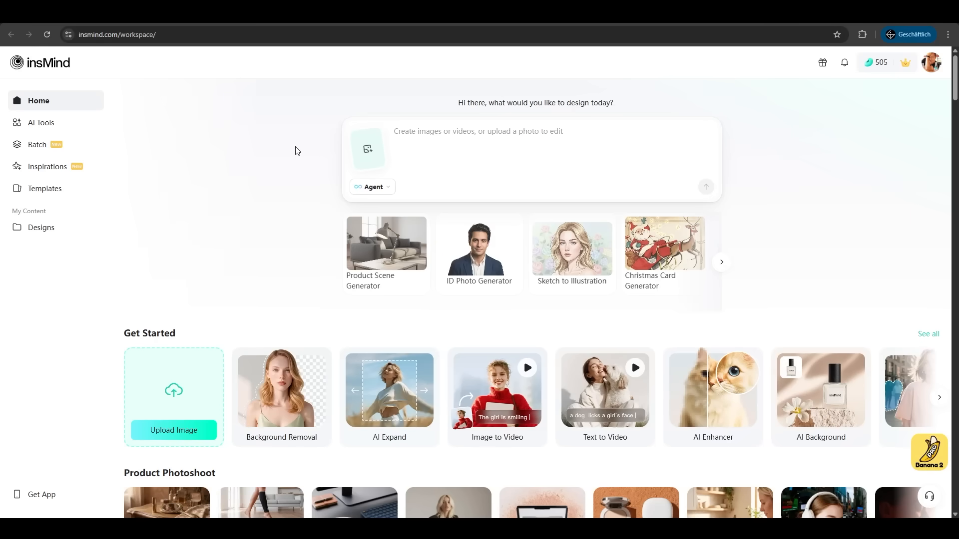
mouse_move(250, 198)
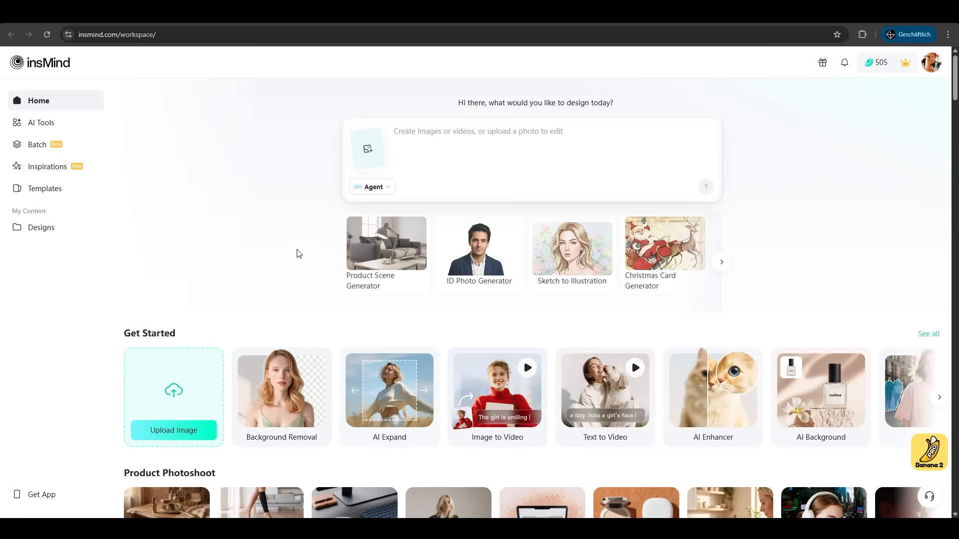
mouse_move(566, 326)
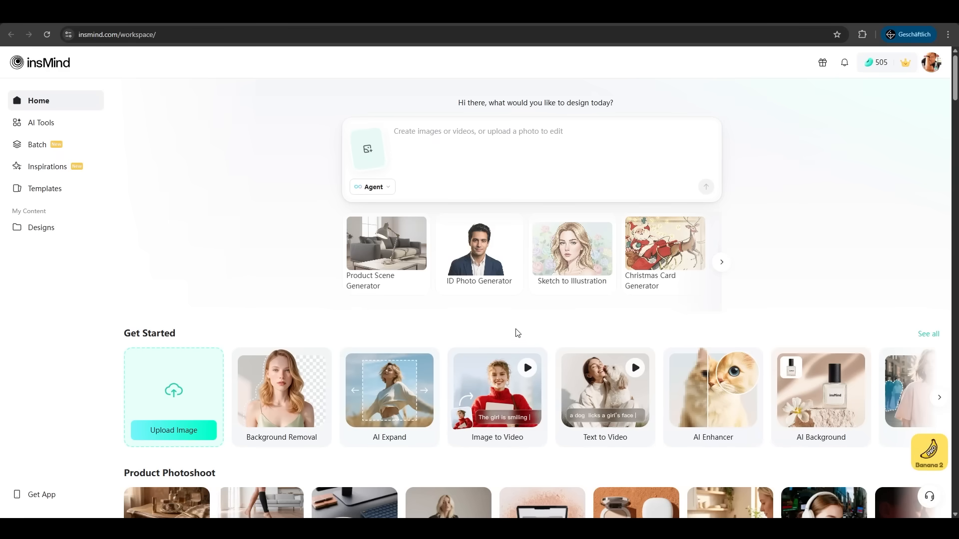
mouse_move(758, 332)
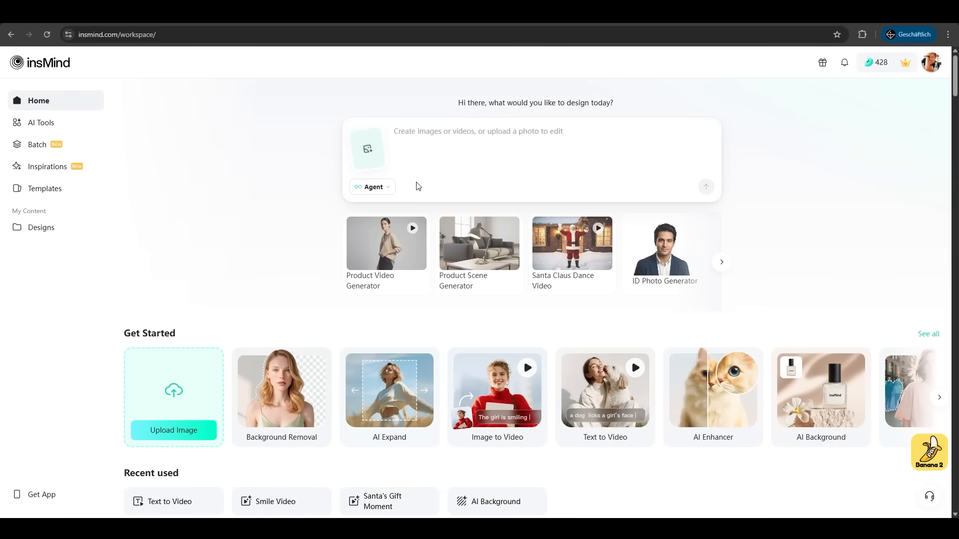
Step: Switch the Agent prompt to Image generation and browse the style gallery without choosing one
click(371, 187)
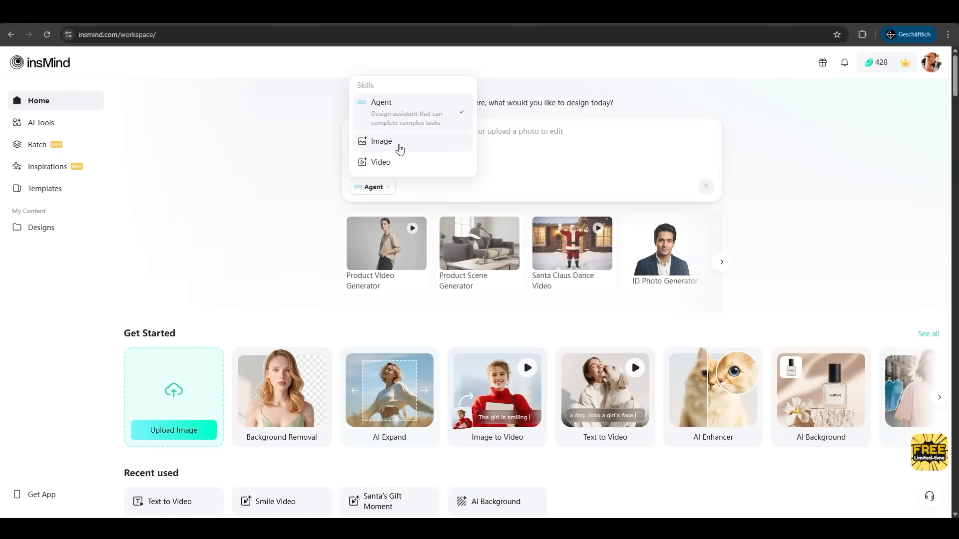
click(381, 140)
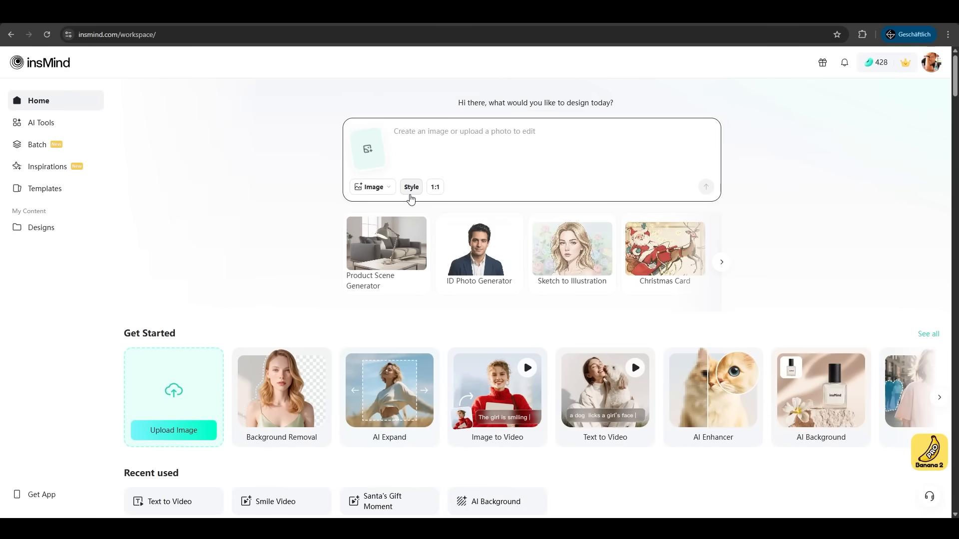
click(411, 187)
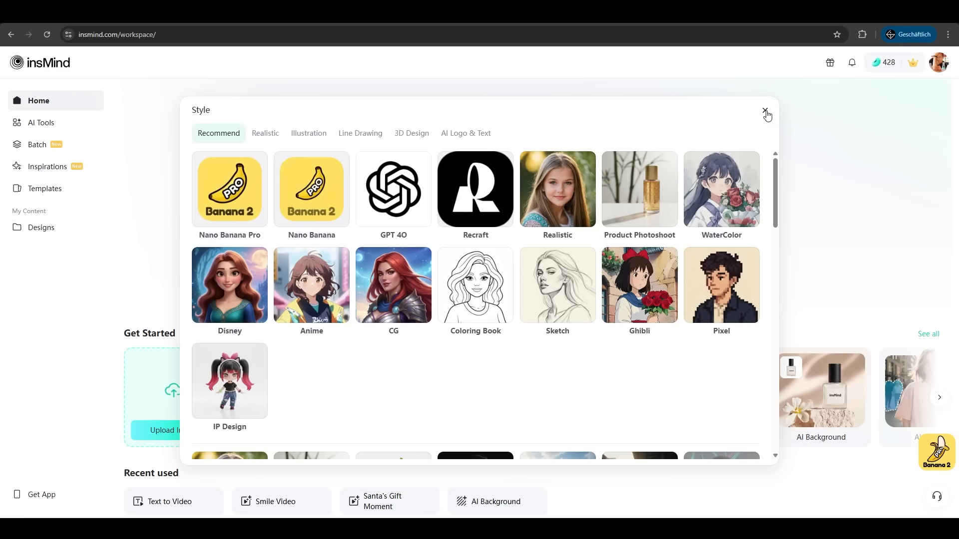
click(766, 114)
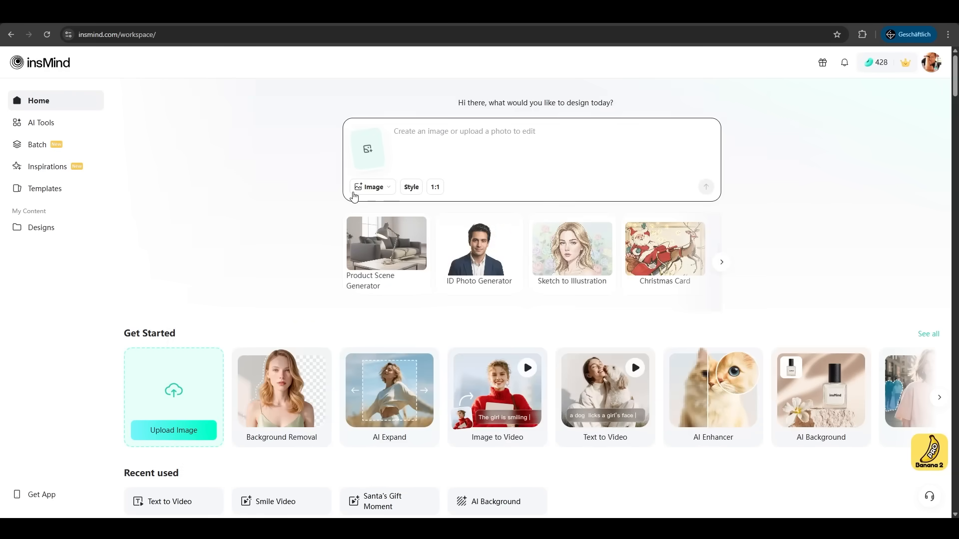
click(372, 187)
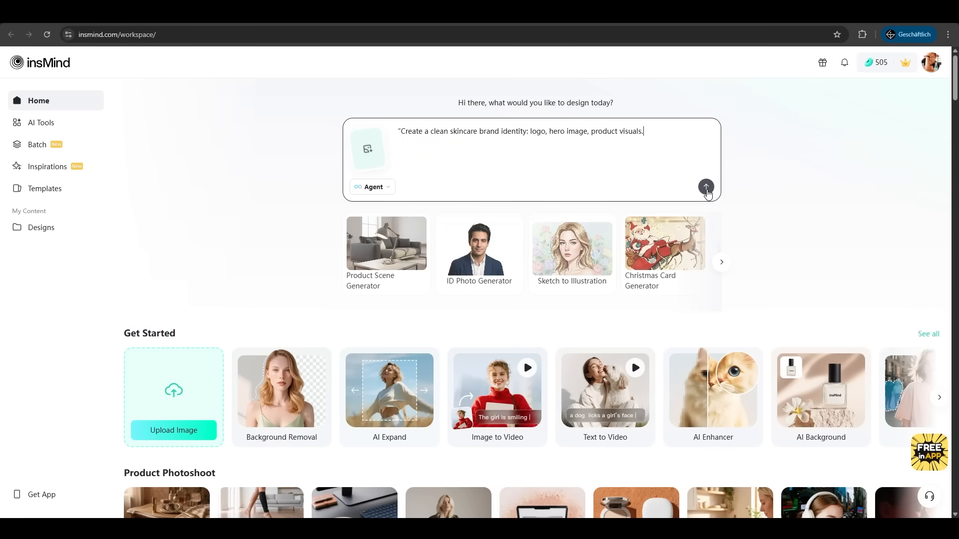
Step: Send the skincare brand identity request for a logo, hero image and product visuals
click(705, 187)
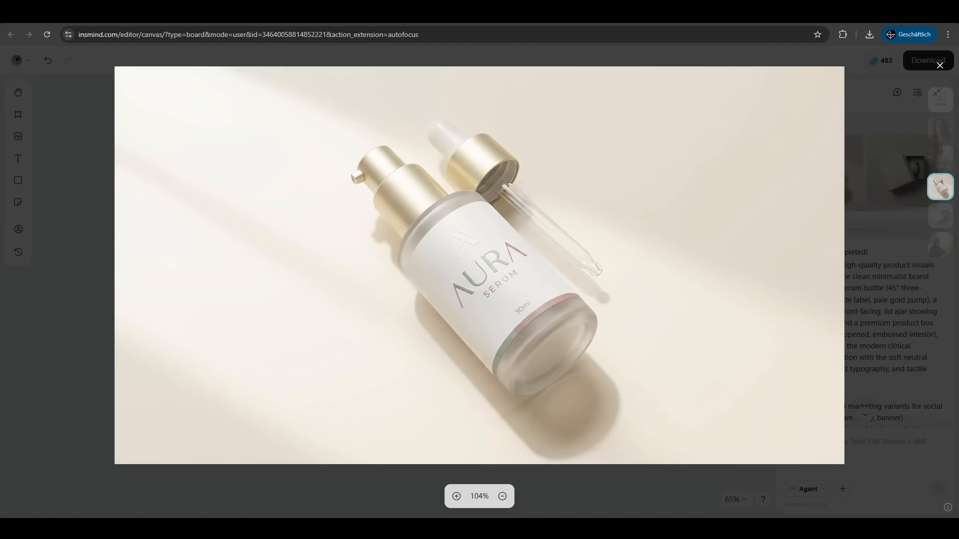
Step: Ask the assistant to 'make the product green' on the AURA Serum bottle, then return Home
click(939, 66)
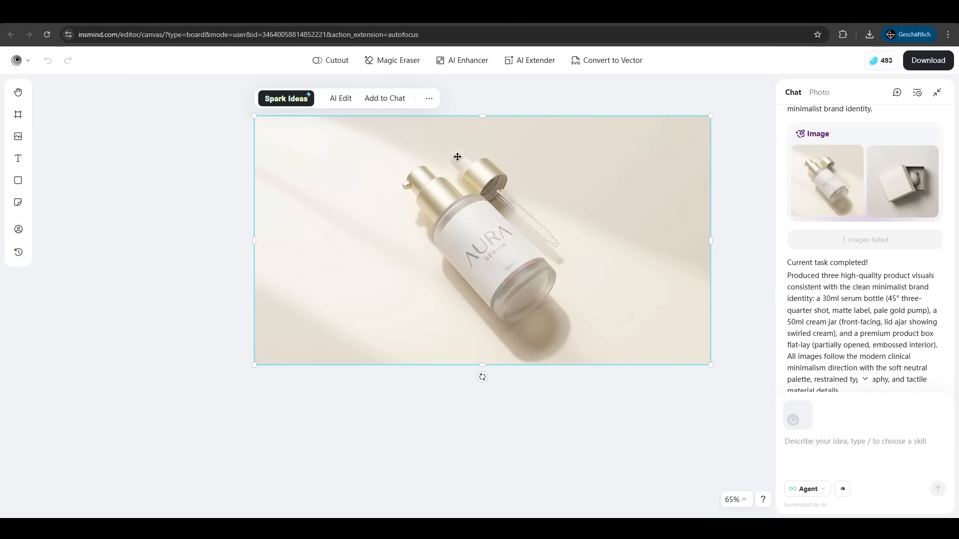
text(make the product green)
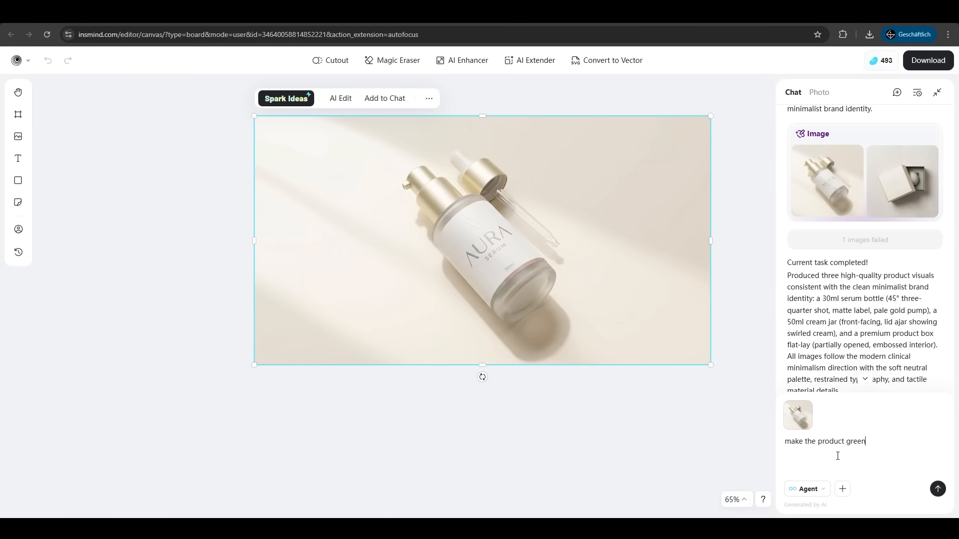
click(938, 488)
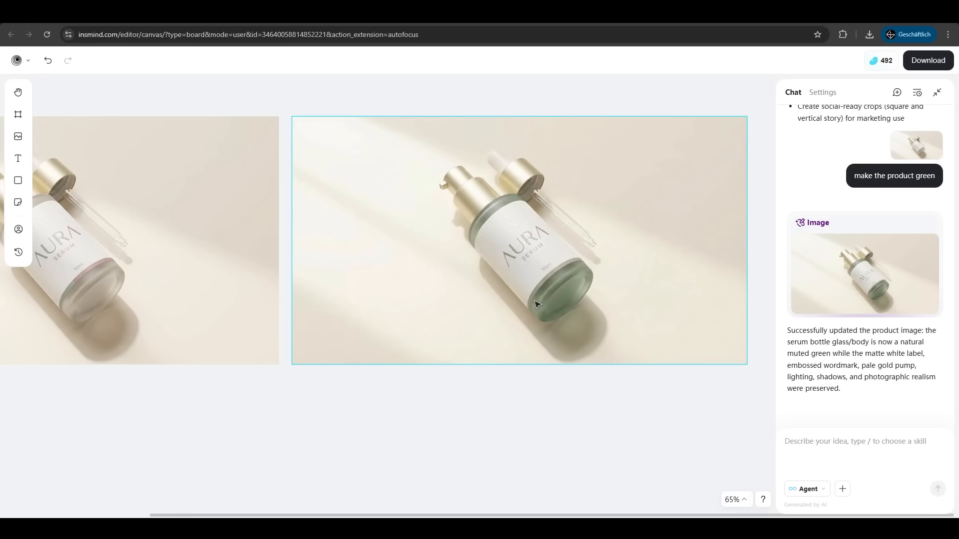
mouse_move(531, 267)
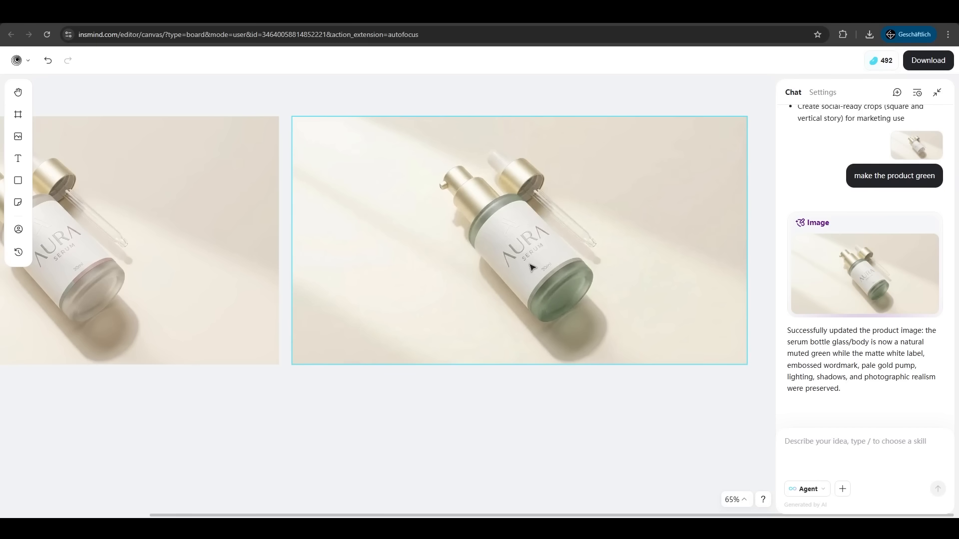
mouse_move(538, 195)
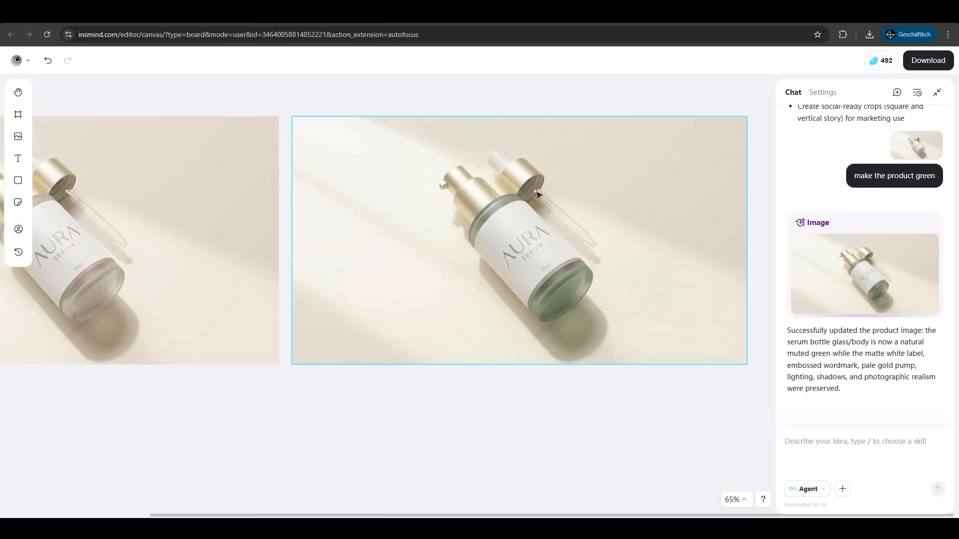
click(498, 421)
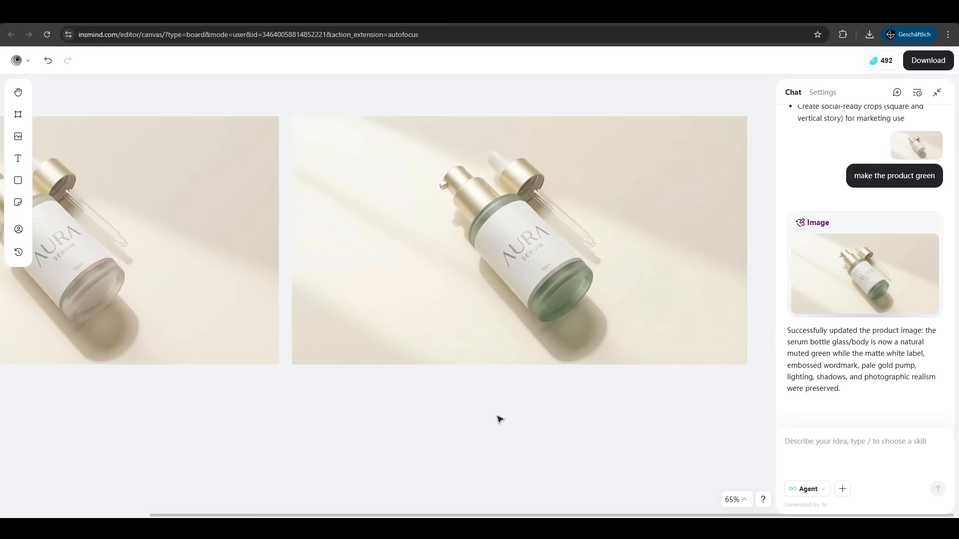
mouse_move(480, 407)
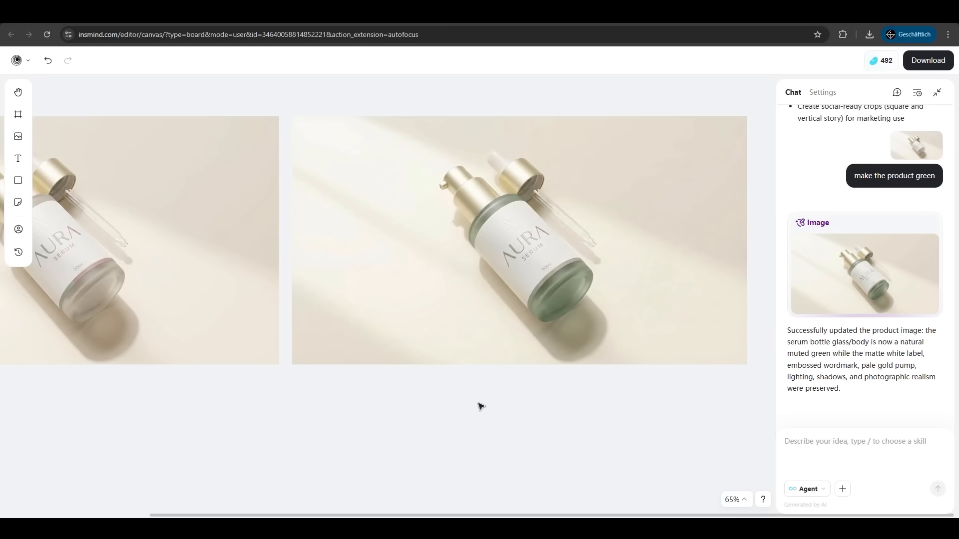
click(17, 60)
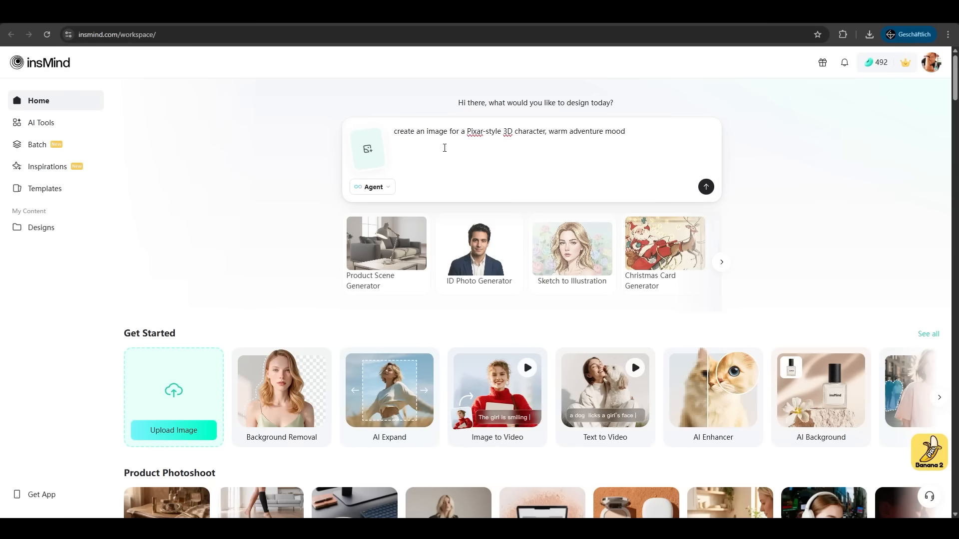
Step: Send the Pixar-style 3D young explorer character request and review the result on the canvas
click(706, 187)
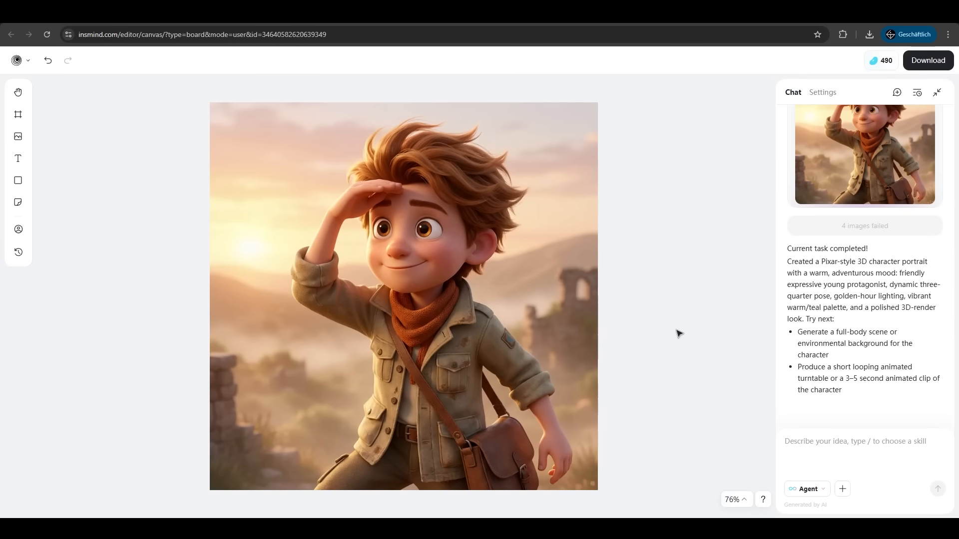
mouse_move(676, 333)
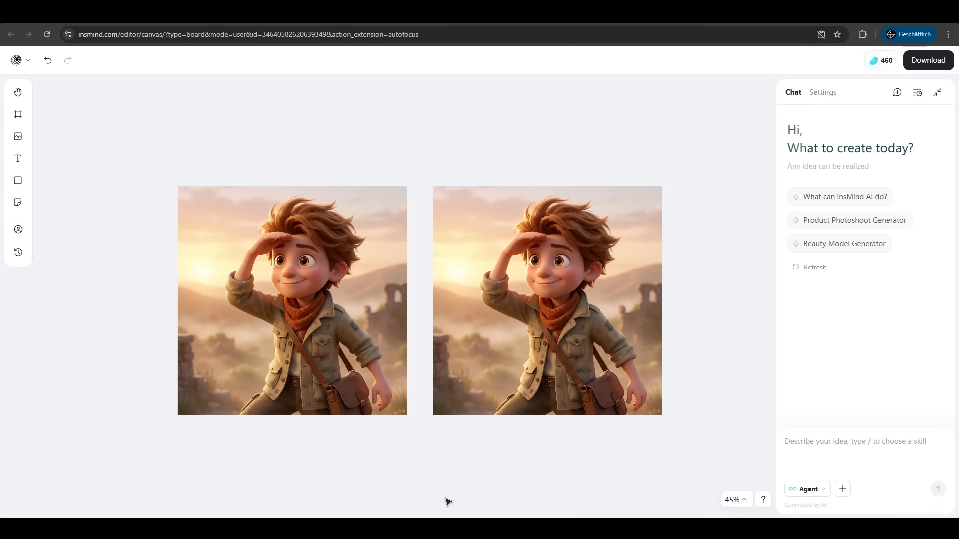
scroll(down, 3)
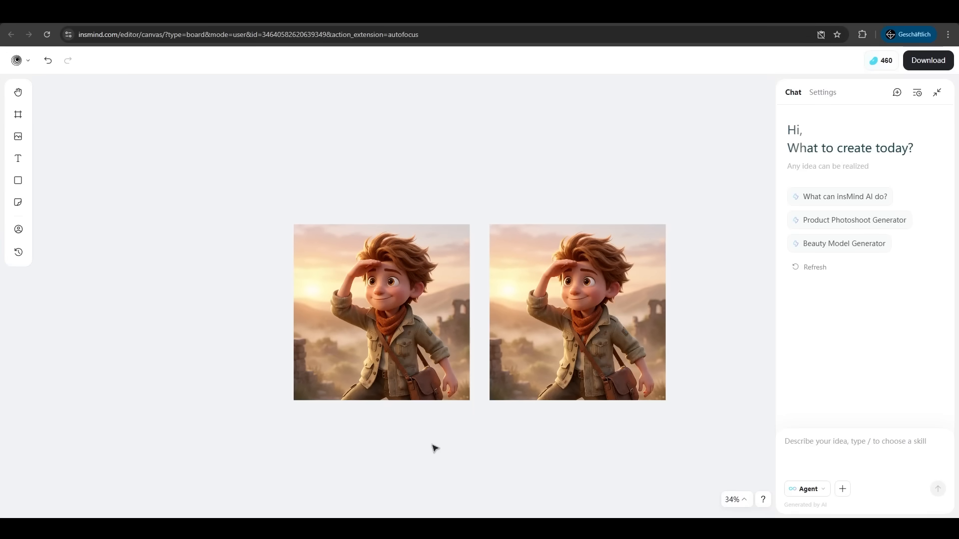
mouse_move(393, 437)
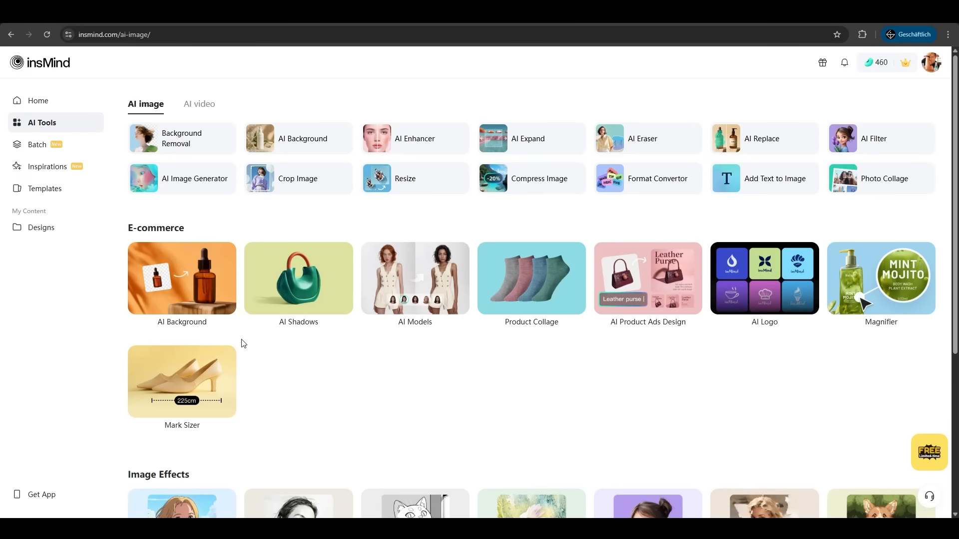
Step: Generate the cartoon boy on the grassy Outdoor backdrop with AI Background
click(299, 137)
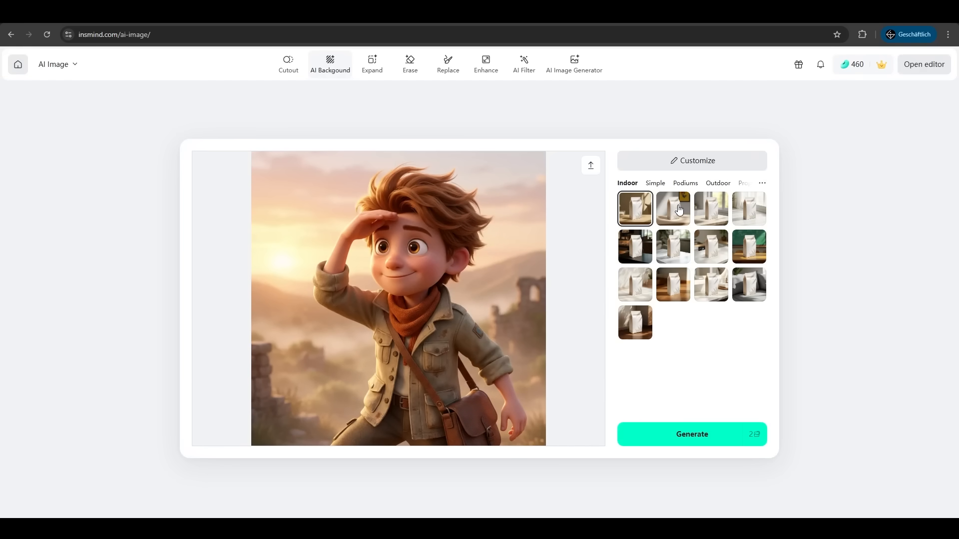
click(673, 208)
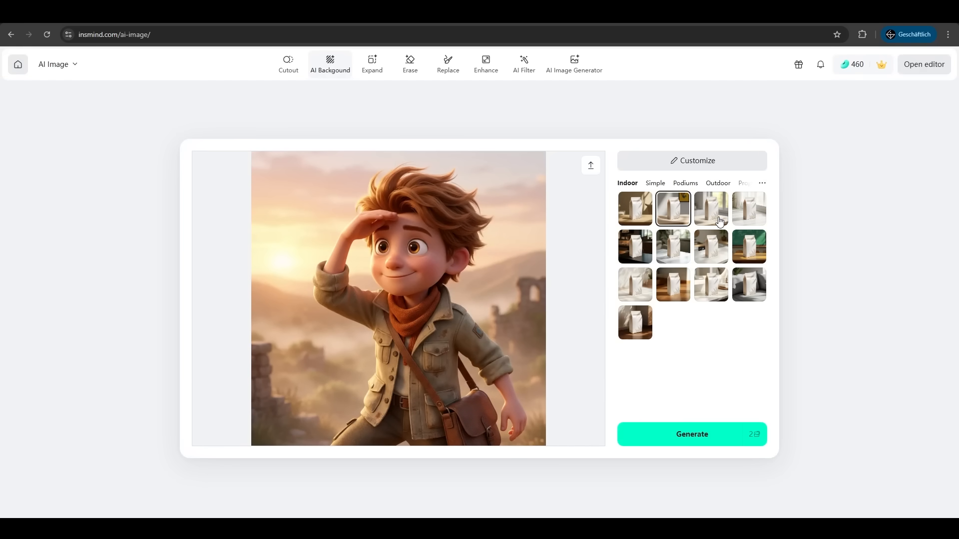
click(717, 184)
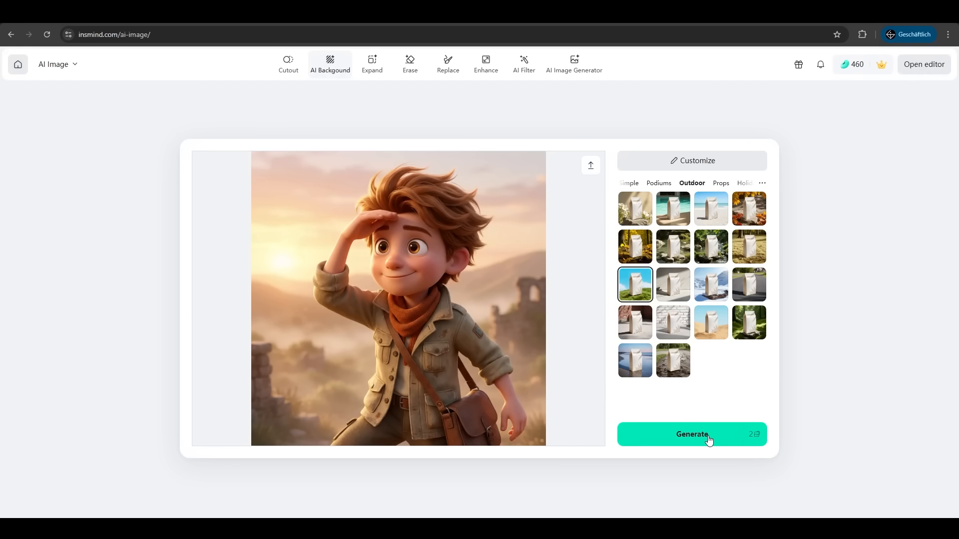
click(692, 434)
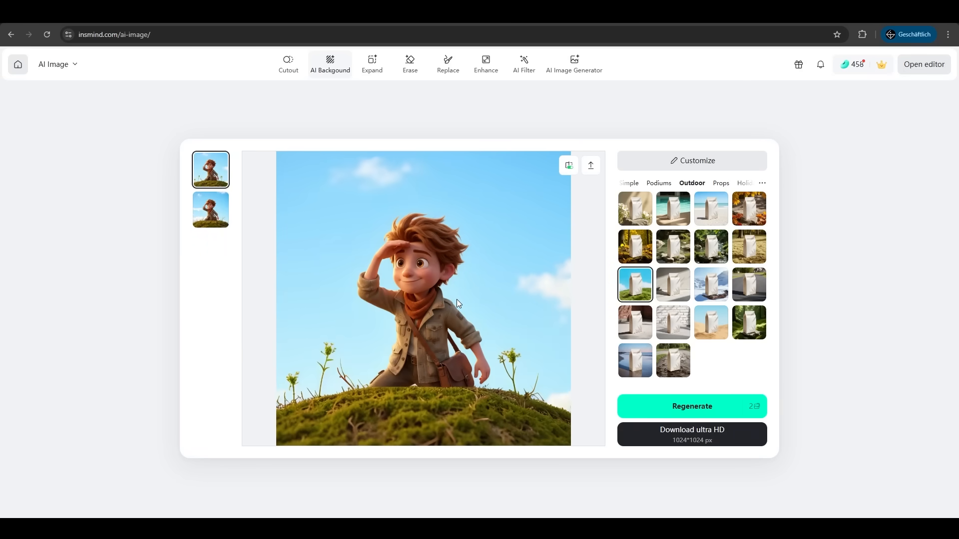
mouse_move(606, 341)
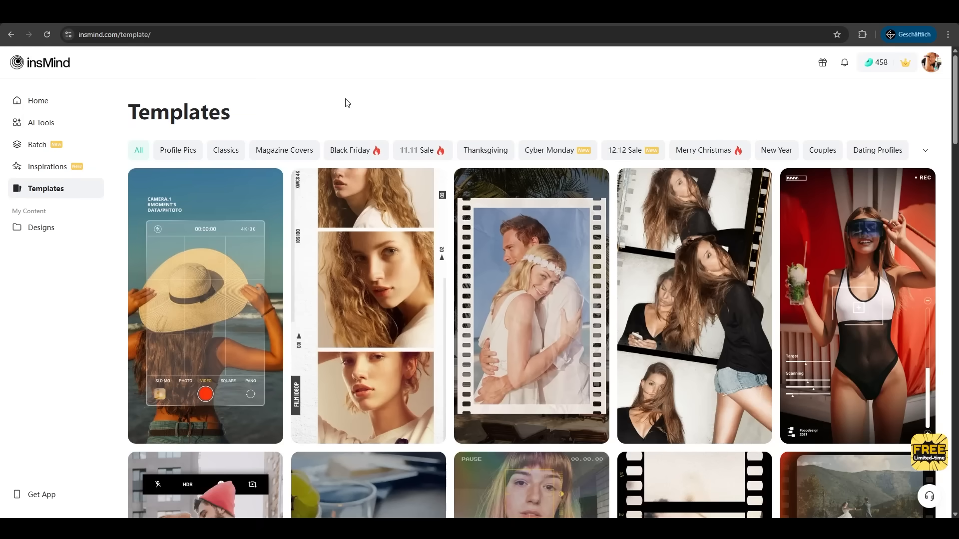
Step: Open a circular Profile Pics template of a woman's portrait in the editor
click(178, 151)
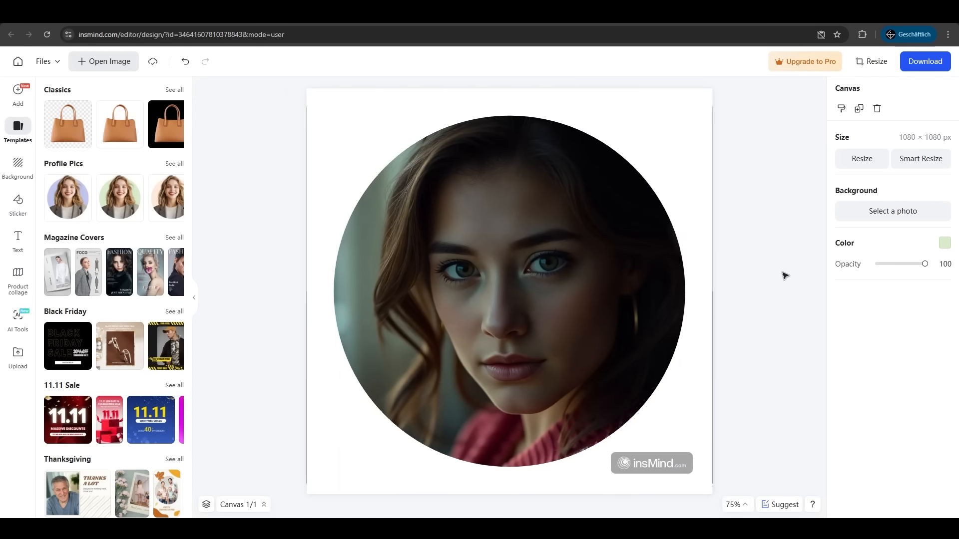
mouse_move(775, 284)
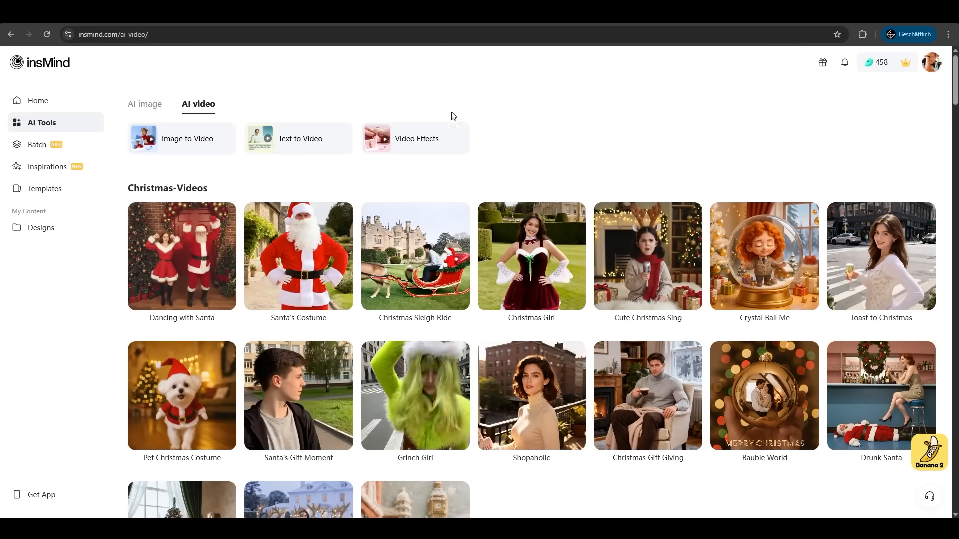
Step: Try the Santa's Gift Moment effect, then generate a Smile Video from the bus photo
click(297, 395)
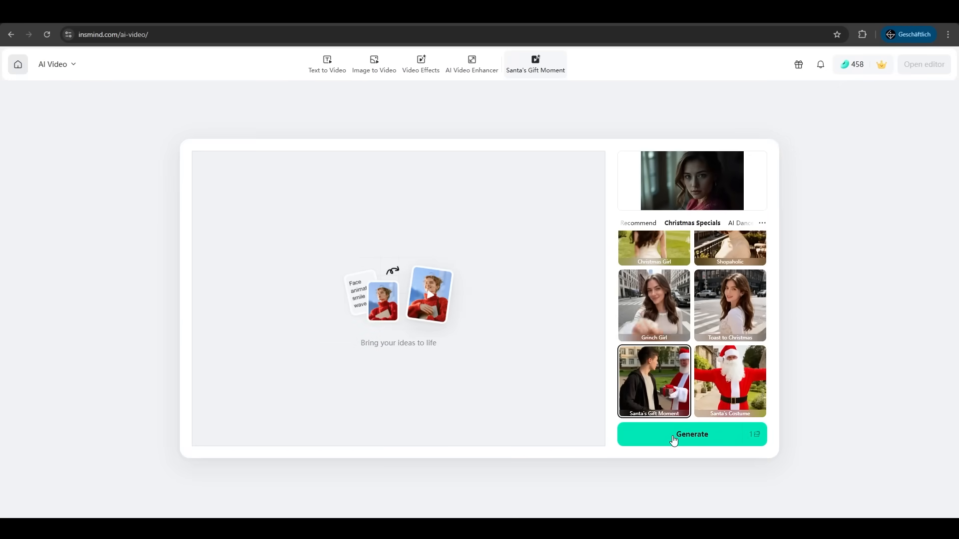
click(691, 435)
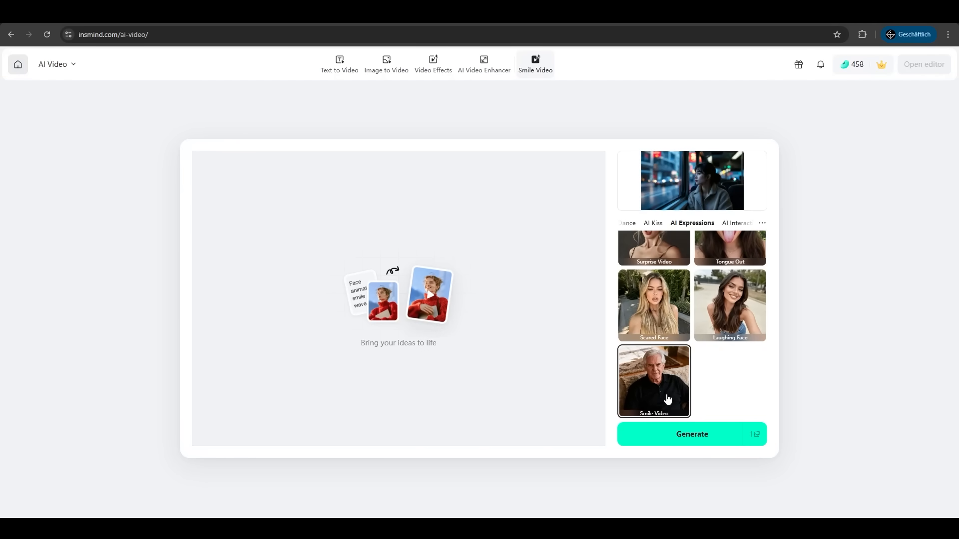
click(691, 434)
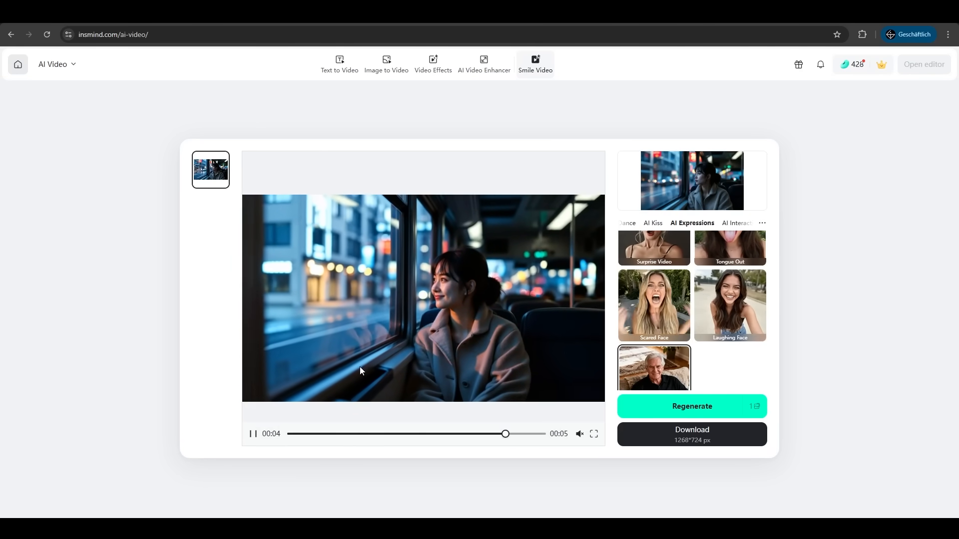
click(340, 64)
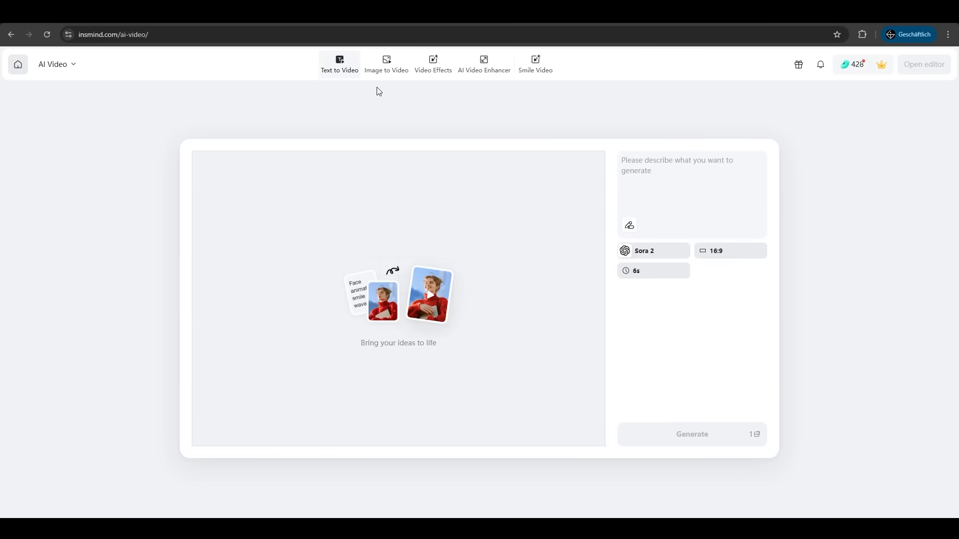
mouse_move(402, 92)
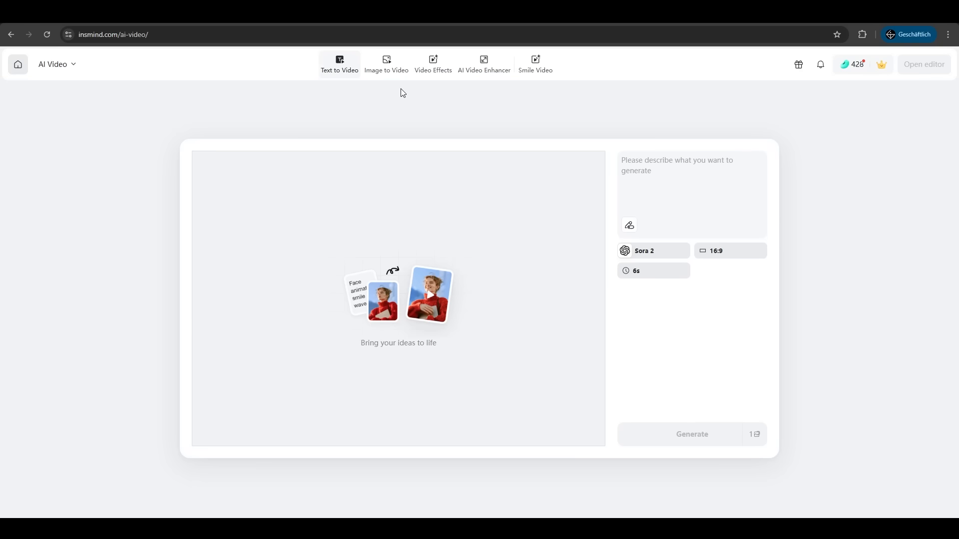
Step: Start the bearded-man-drinking-coffee video description and browse the Sora 2 model list
click(677, 168)
text(a man with beard drinks a coffe)
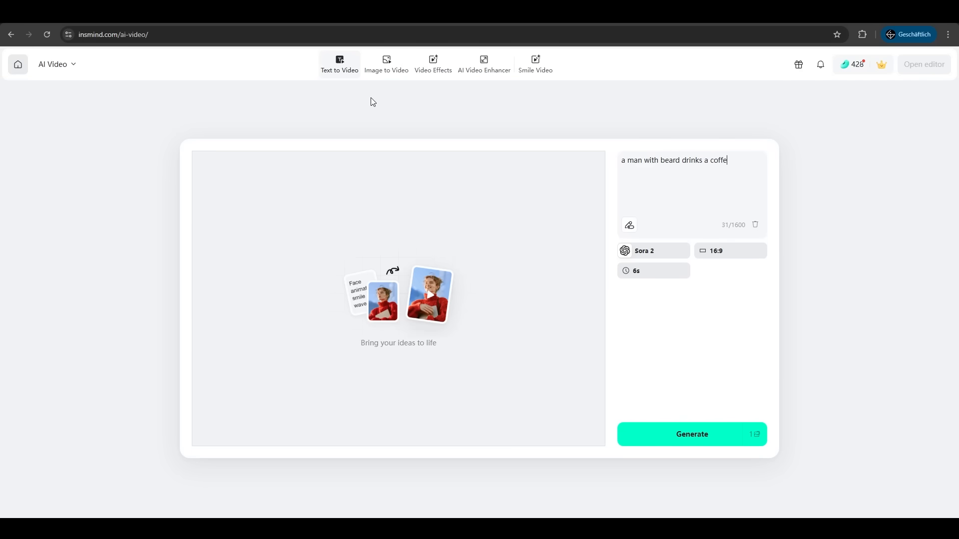
click(652, 250)
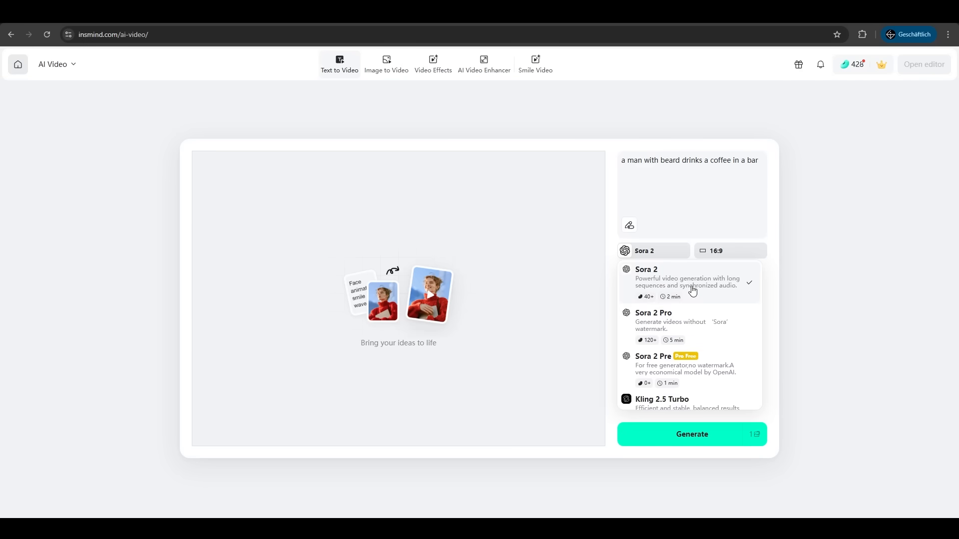
mouse_move(690, 432)
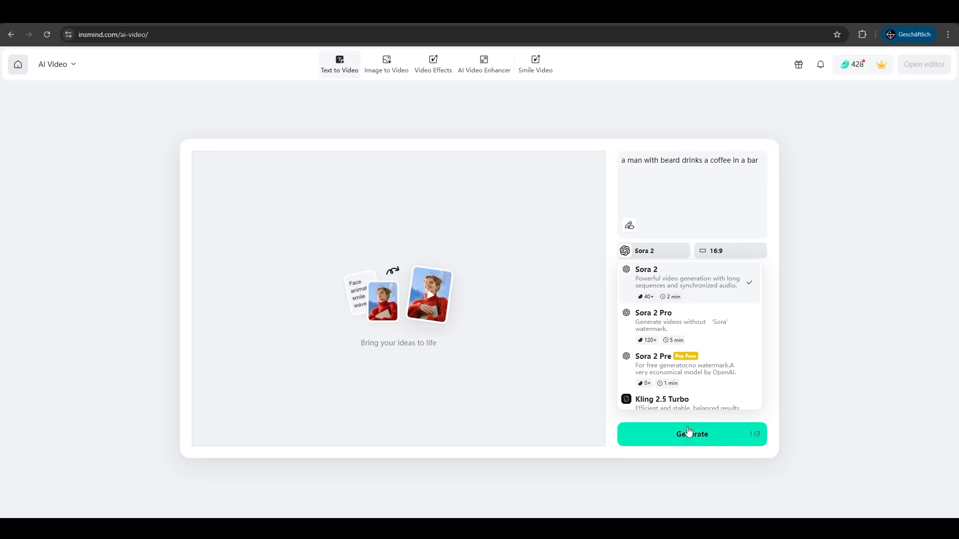
scroll(down, 3)
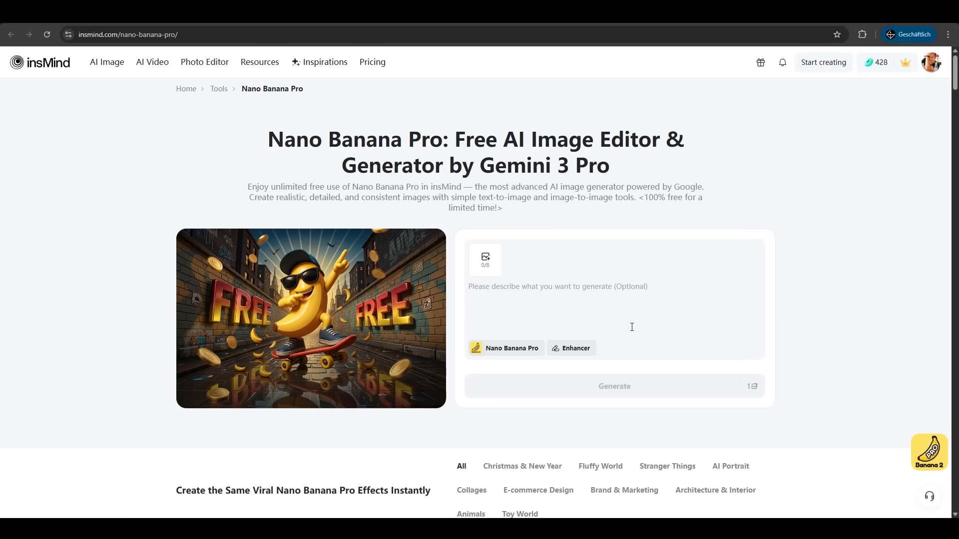
Step: Generate a futuristic logo with the label "Man AI" using Nano Banana Pro
text(generate me a futuristic logo with the label "Man AI")
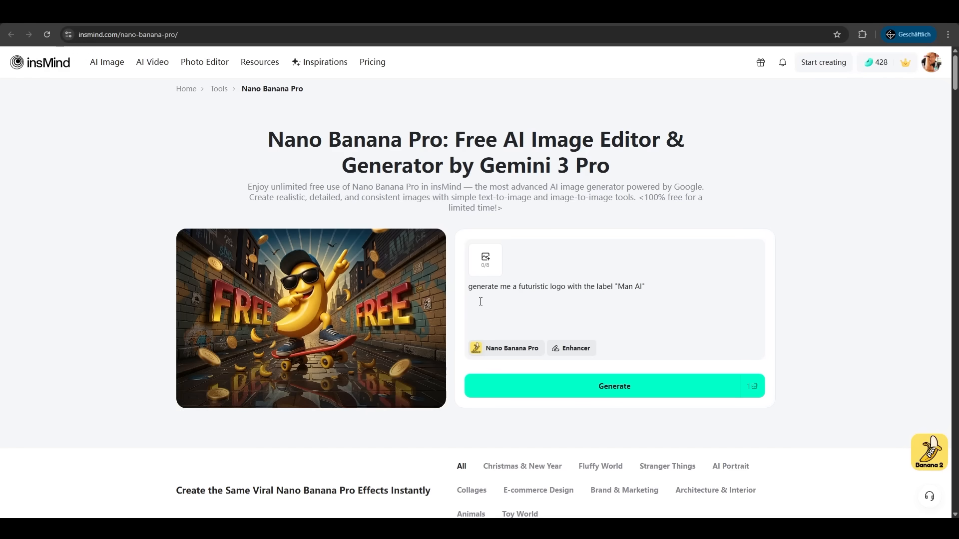
mouse_move(628, 397)
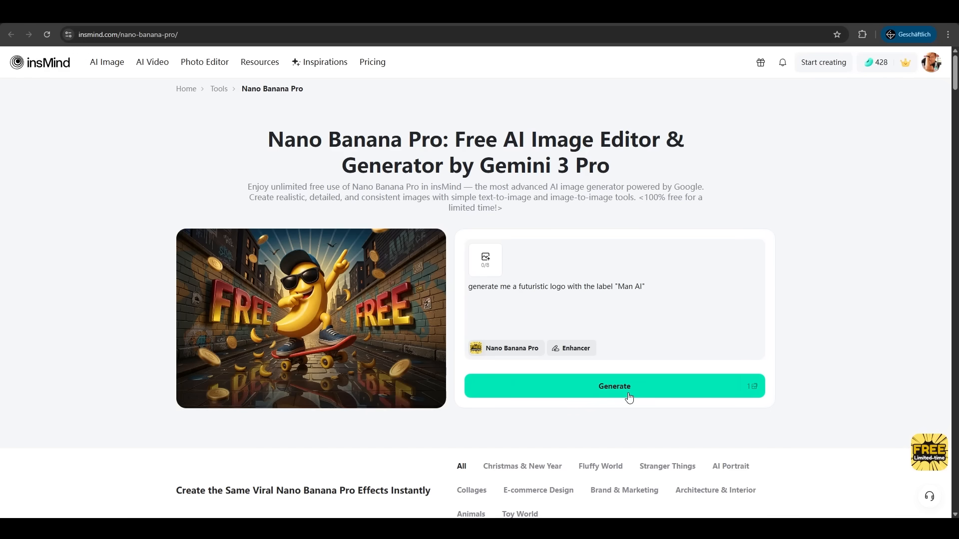
click(613, 386)
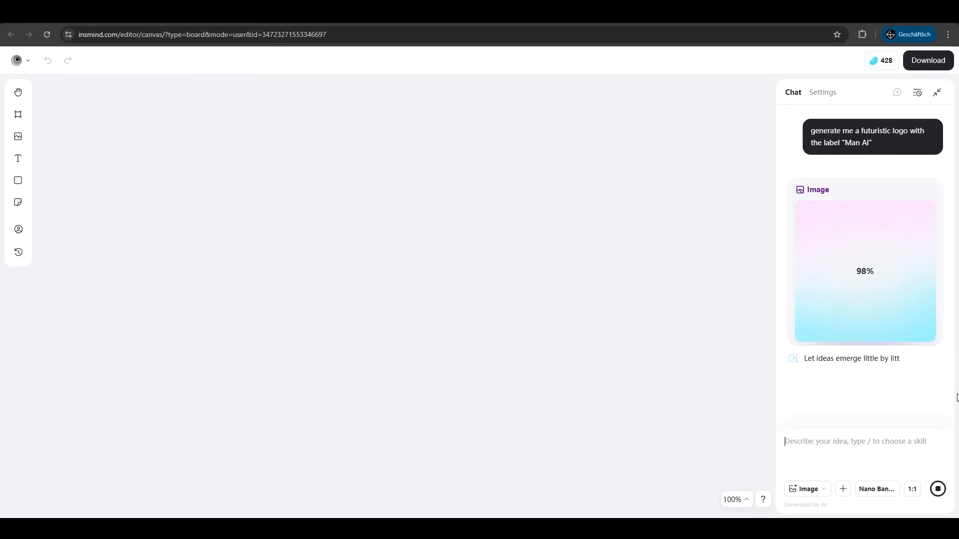